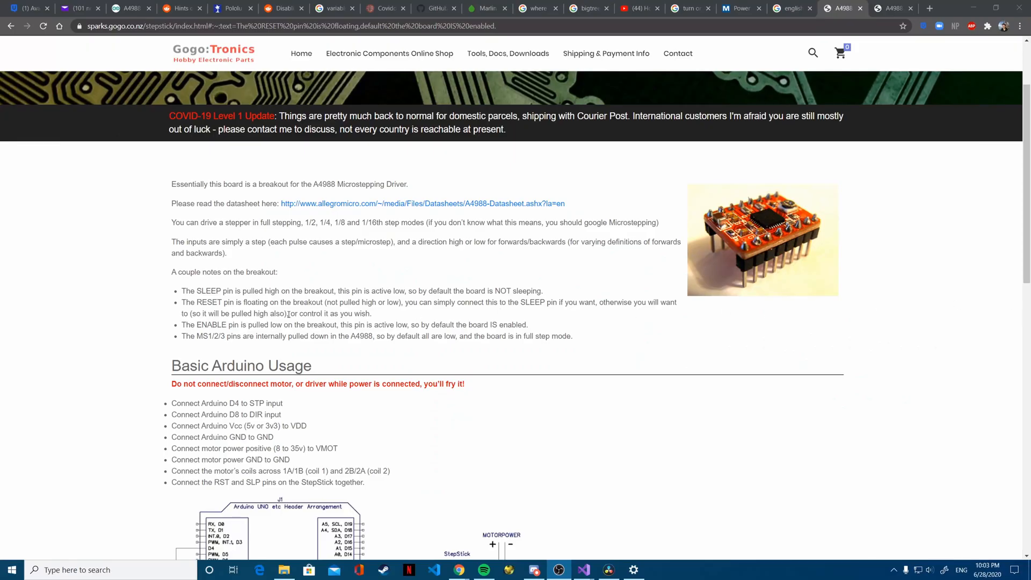
Step: Mark and clear the floating RESET pin note, then bring up page 6's microstepping truth table
double_click(198, 291)
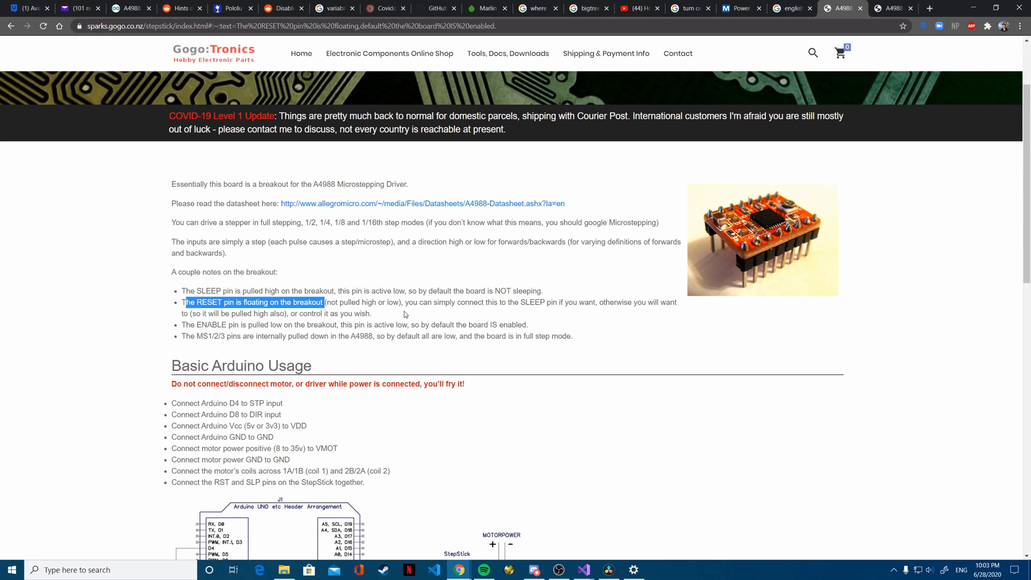
click(548, 345)
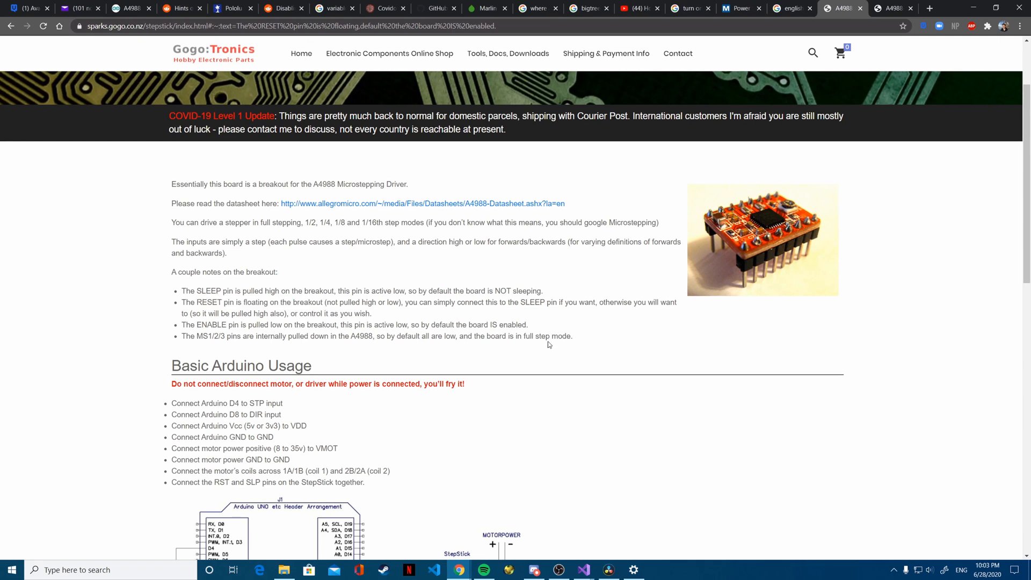
mouse_move(499, 338)
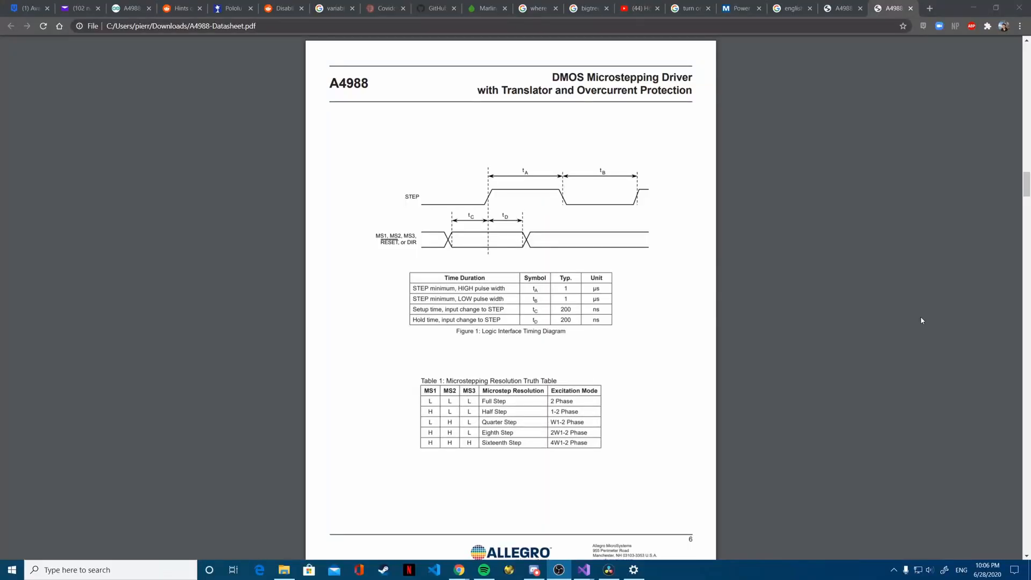
scroll(down, 3)
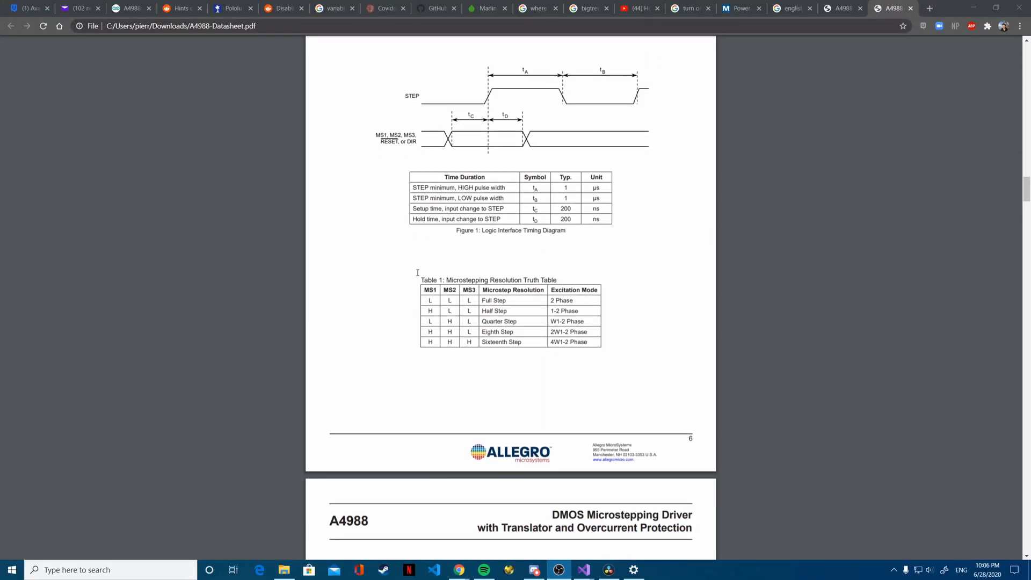
mouse_move(360, 325)
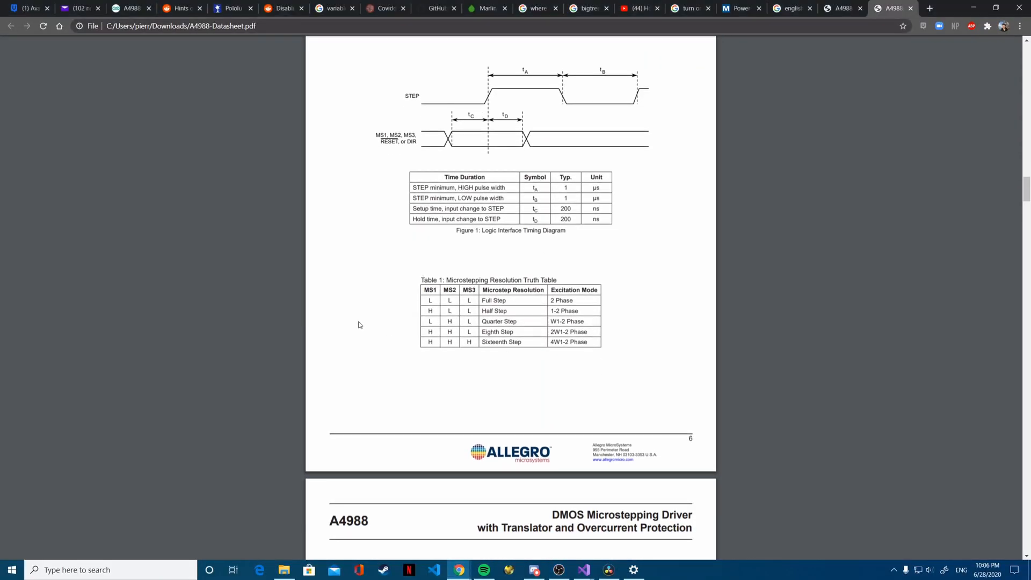